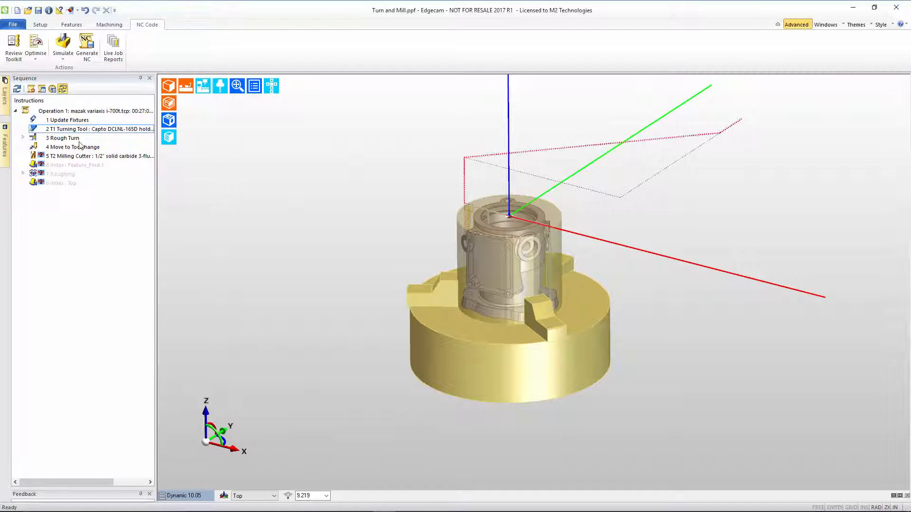
Step: Open the T1 Capto C5 turning tool instruction from the Sequence browser
click(62, 138)
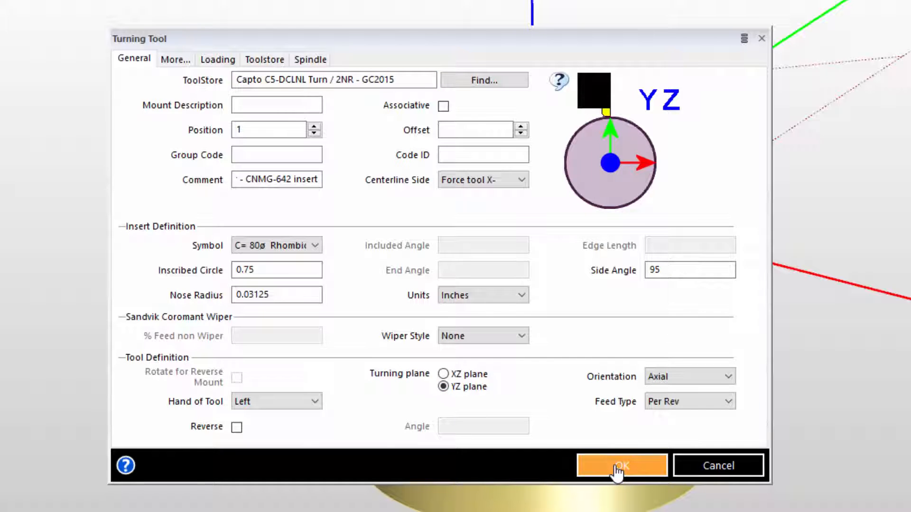
Step: Confirm the Turning Tool dialog with YZ plane and reselect the T1 instruction
click(622, 466)
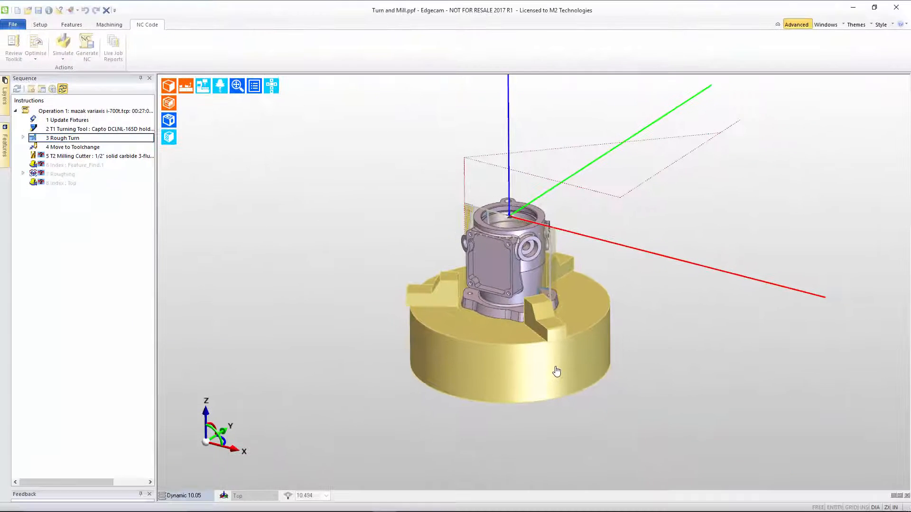
click(80, 129)
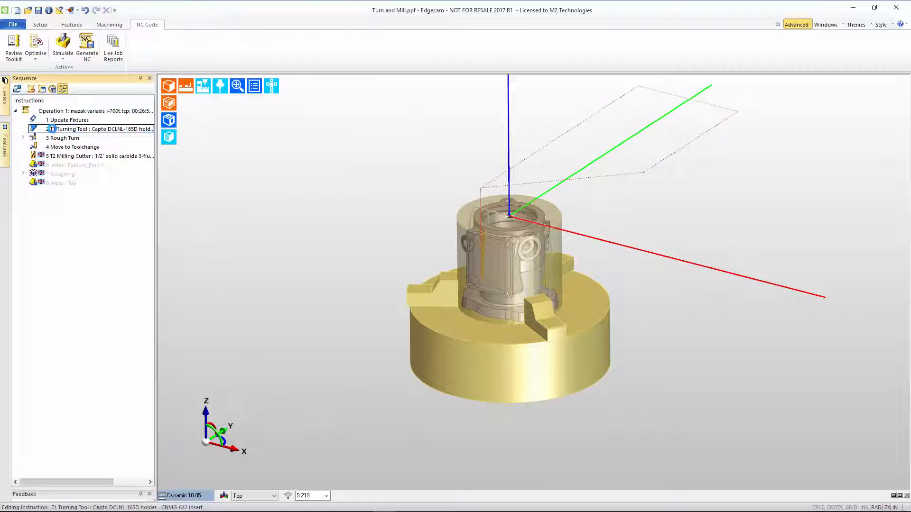
Step: Set the T1 turning tool to Radial orientation with centerline side Force tool X+
double_click(85, 129)
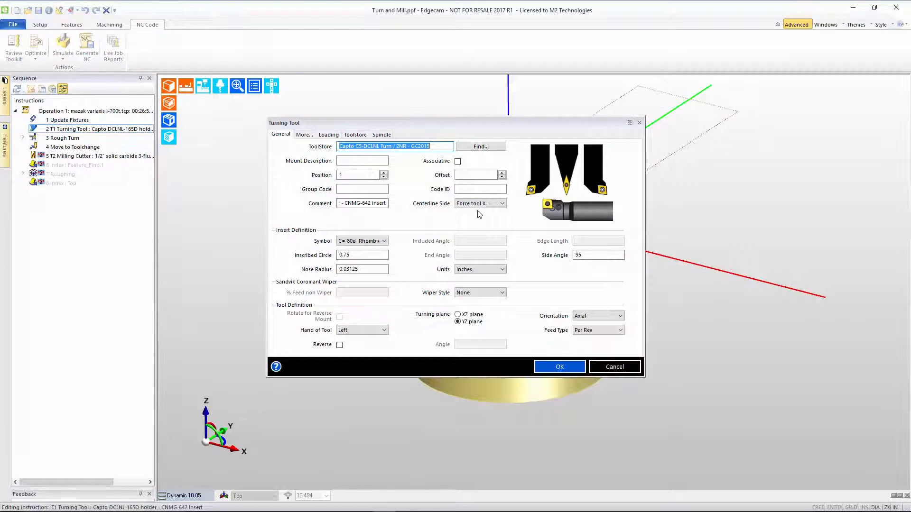
click(502, 204)
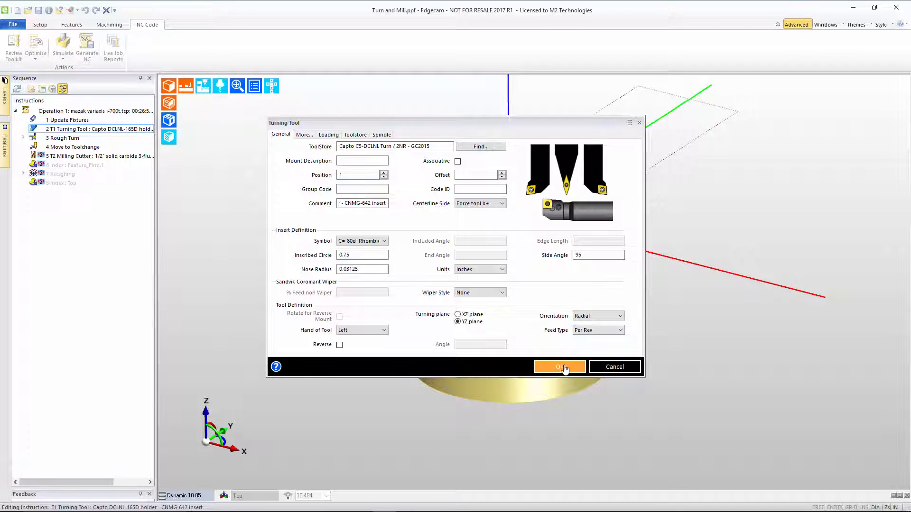
click(560, 367)
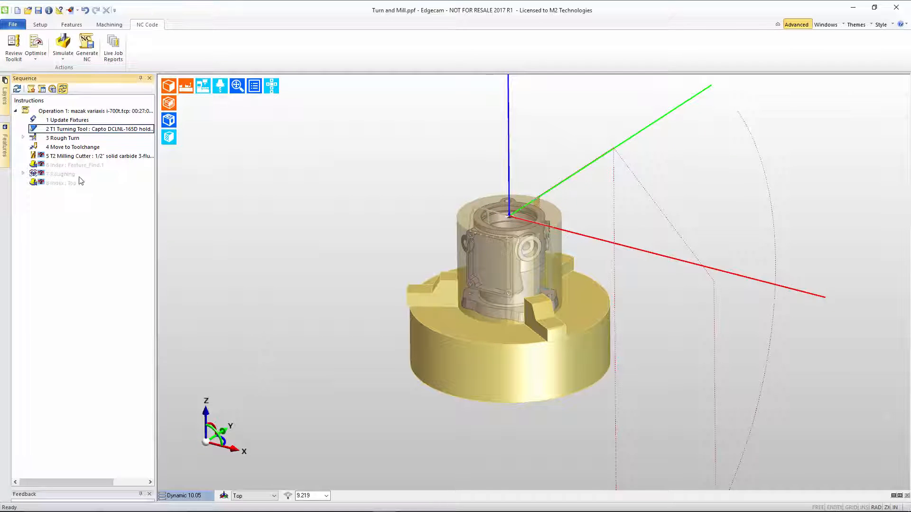
Step: Launch the machine simulator for the turn-mill sequence
click(59, 139)
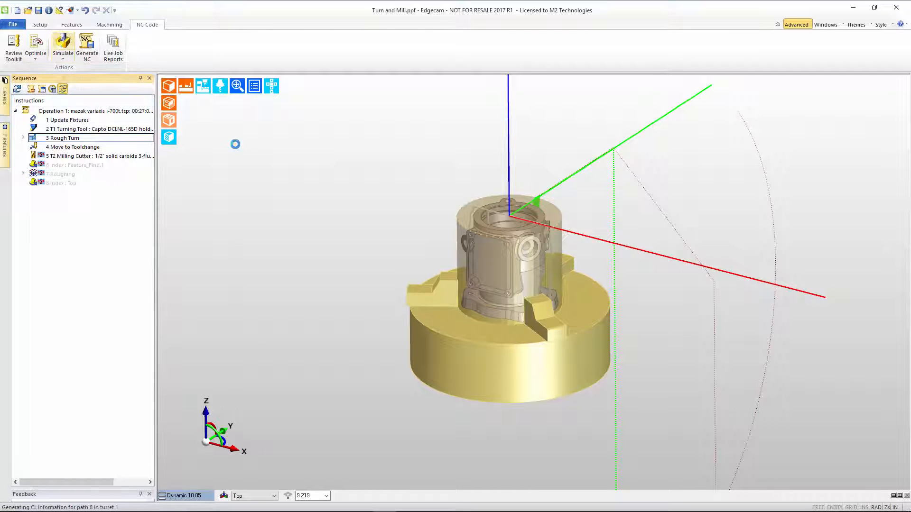
click(61, 42)
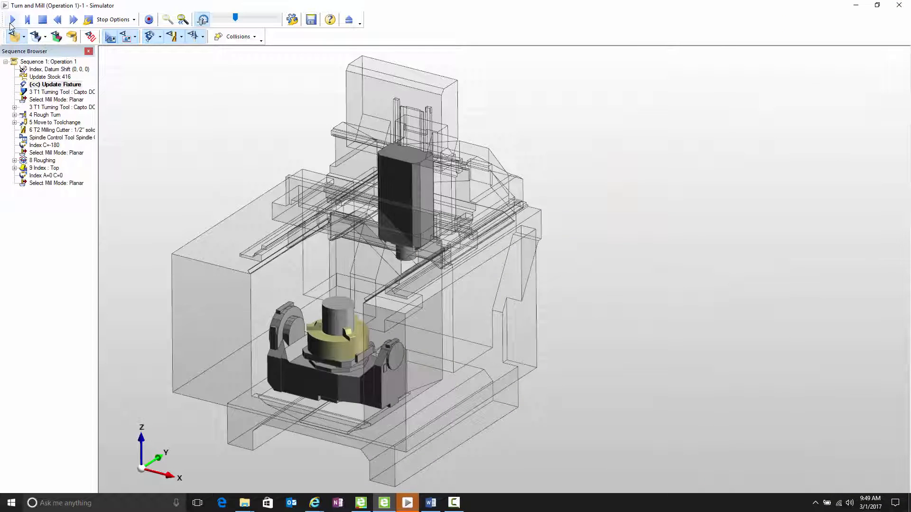
Step: Play the simulation through the Rough Turn at A-90, then stop it
click(14, 18)
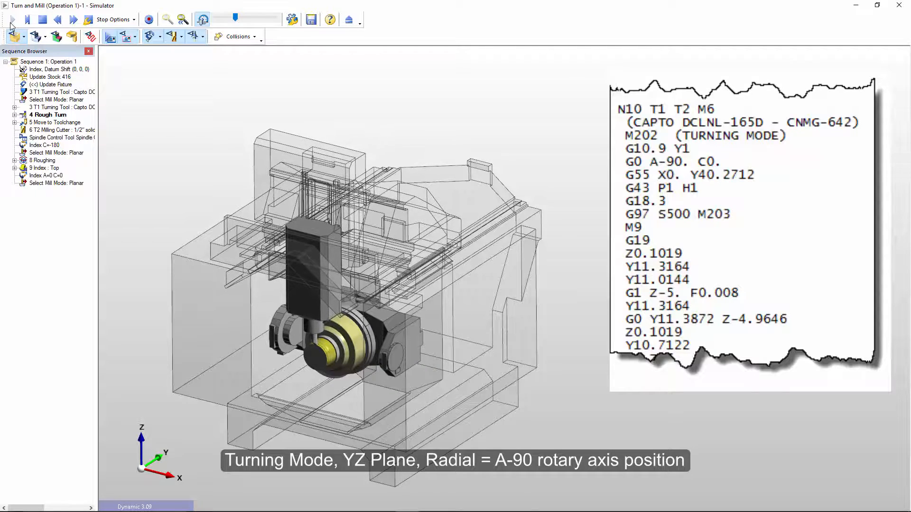
click(45, 19)
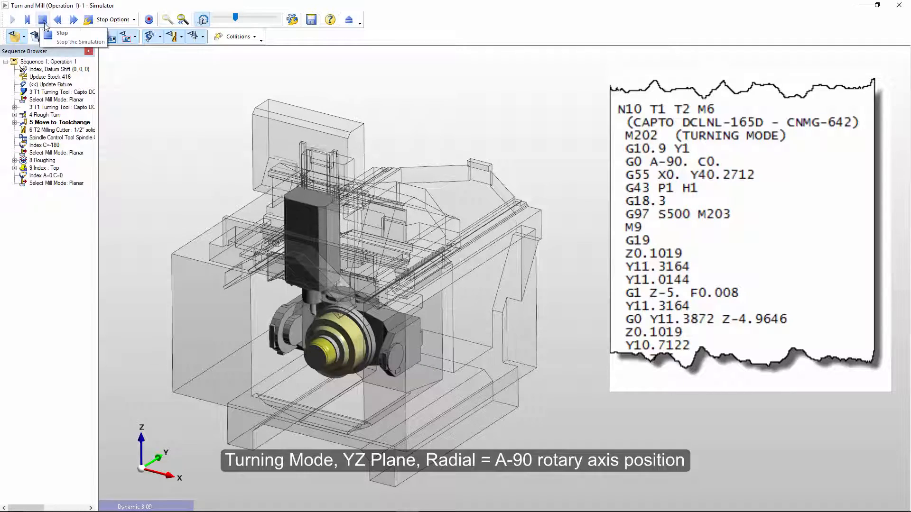